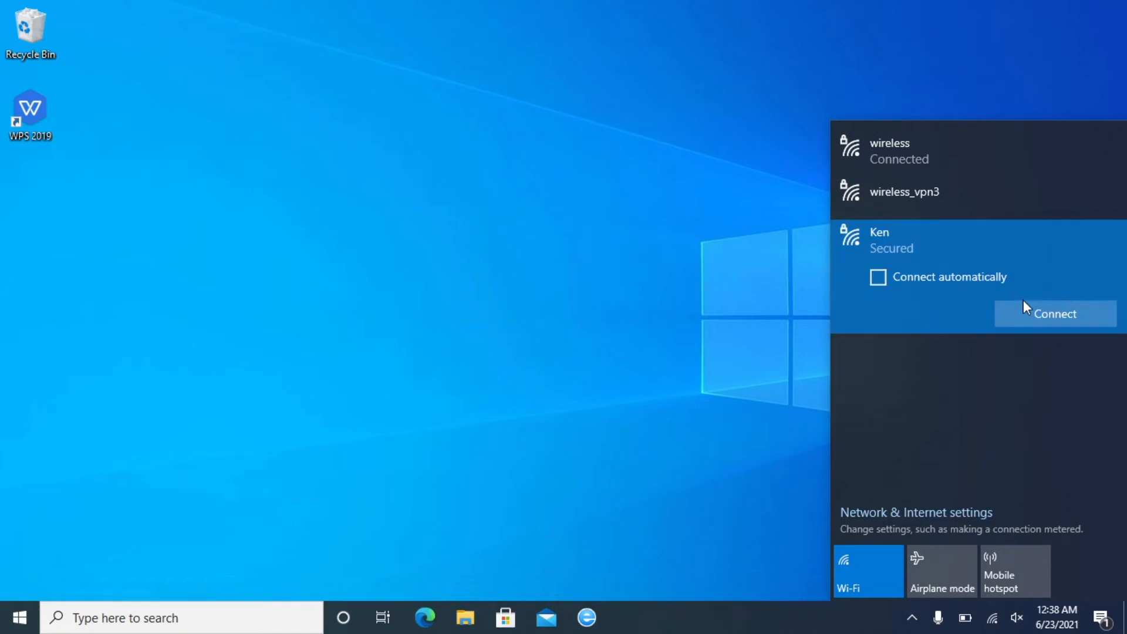
# Start connecting to the secured Ken network and reach its security key prompt.
pyautogui.click(1055, 314)
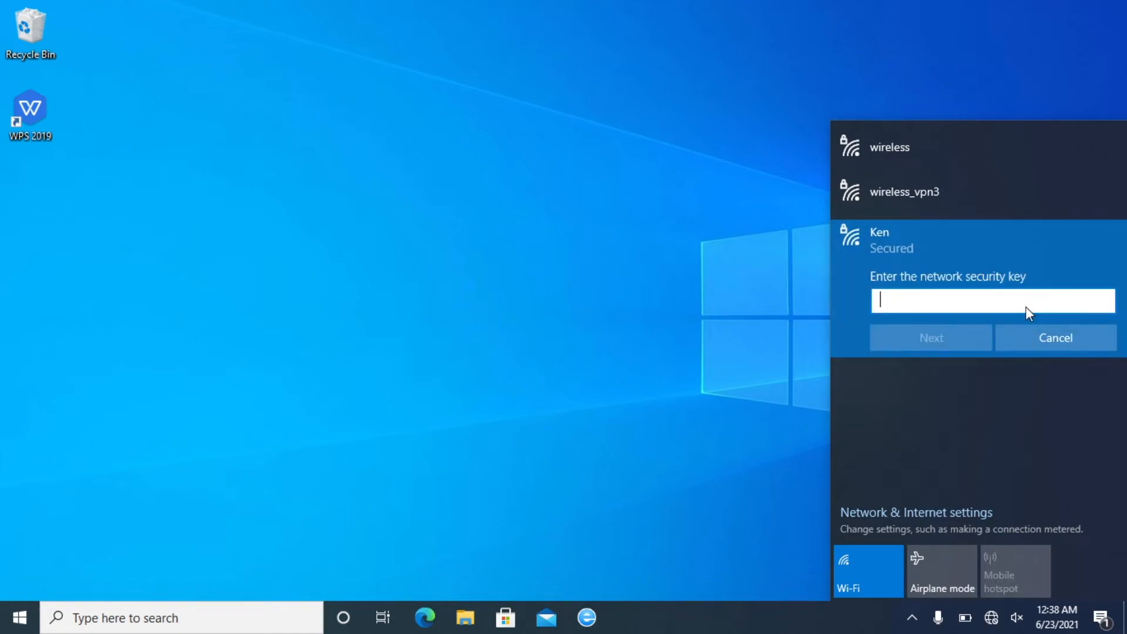
pyautogui.write('•')
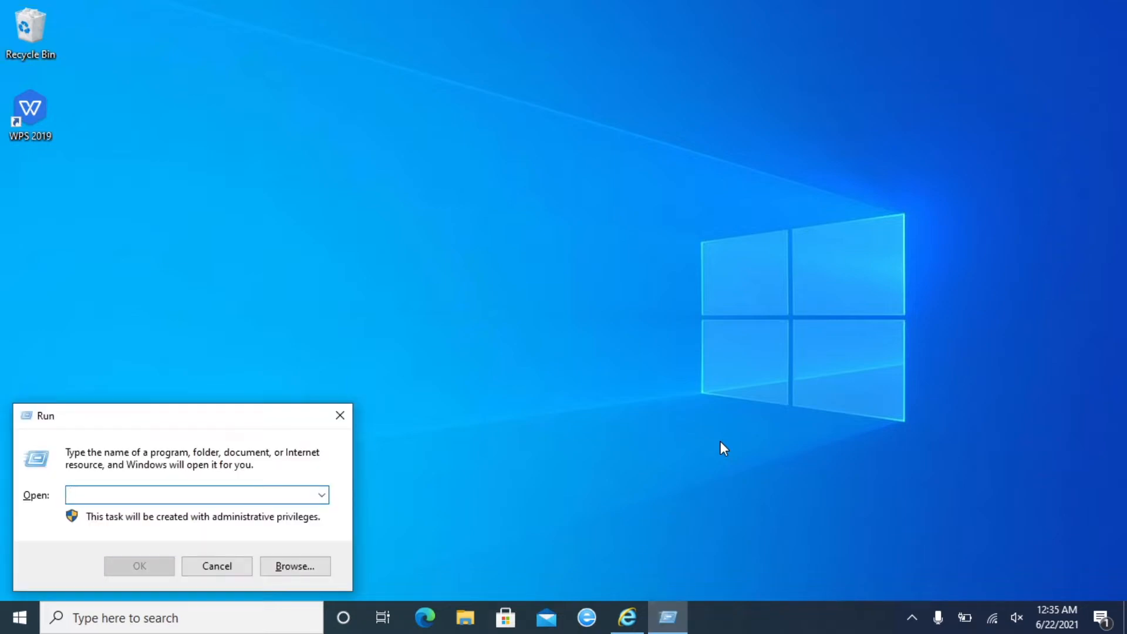
# Launch cmd and run 'netsh wlan show profile' to list the saved wireless profile.
pyautogui.write('cmd')
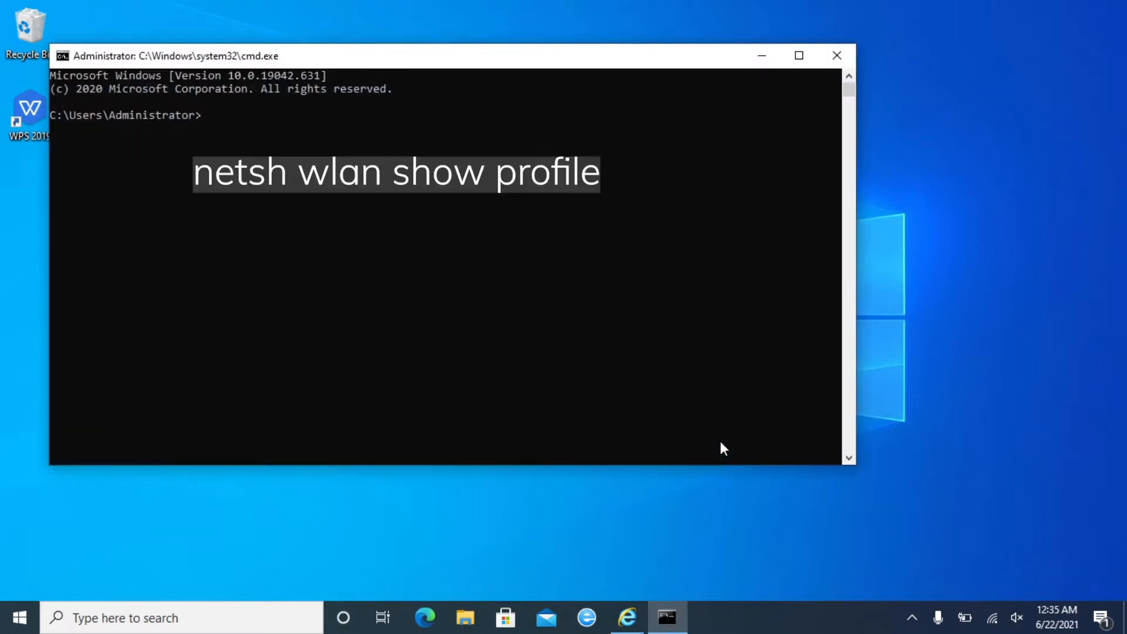
pyautogui.write('netsh')
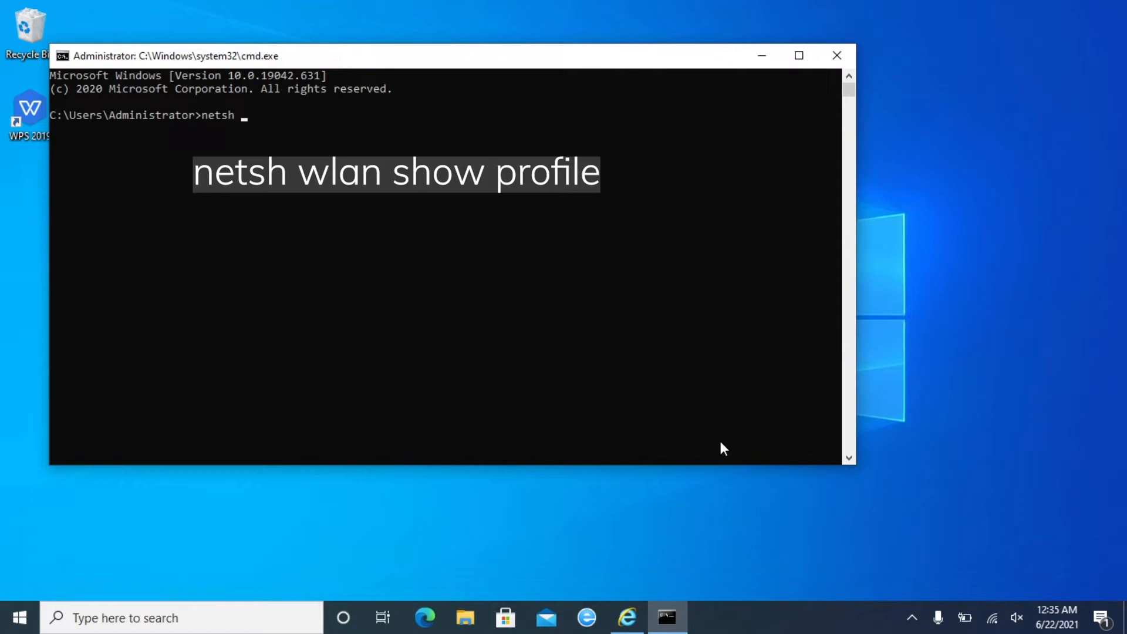
pyautogui.write('wlan')
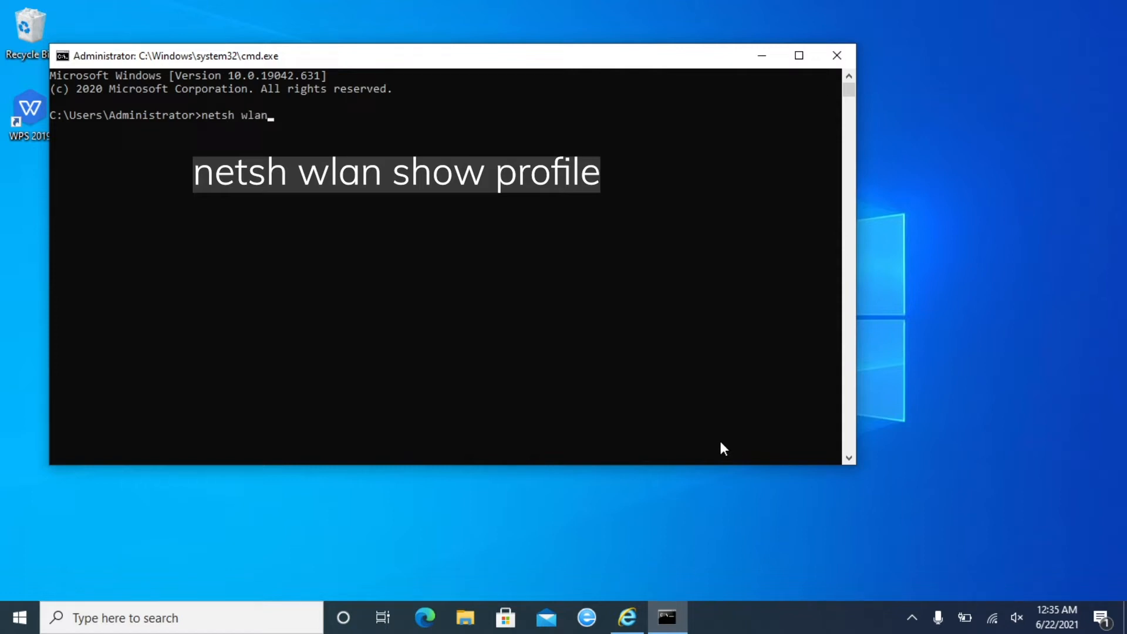
pyautogui.write('sh')
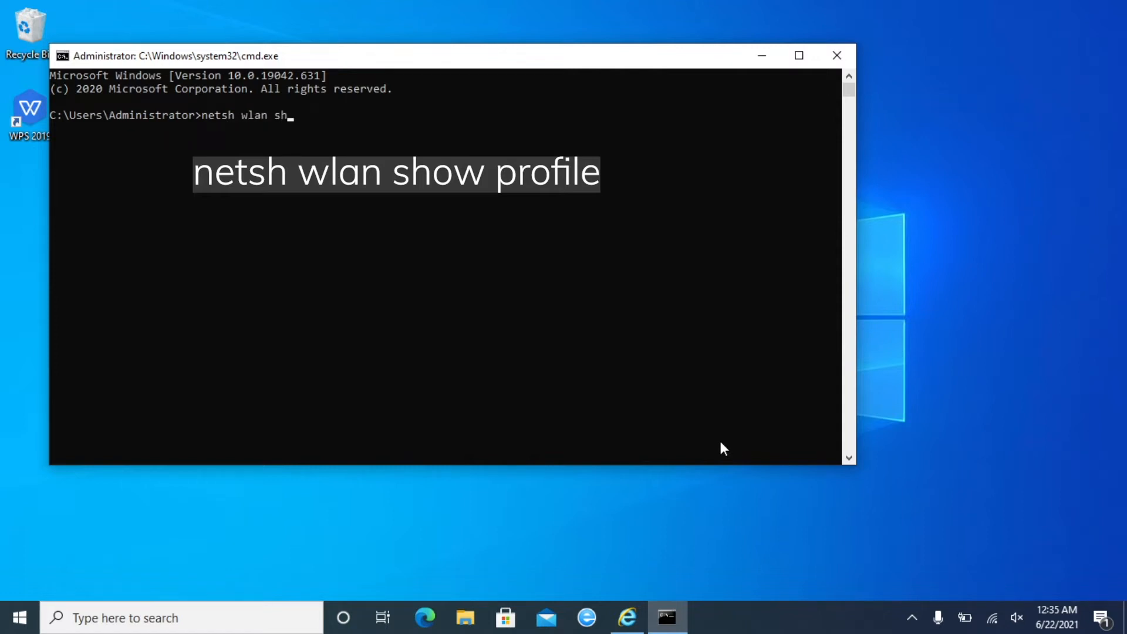
pyautogui.write('ow pr')
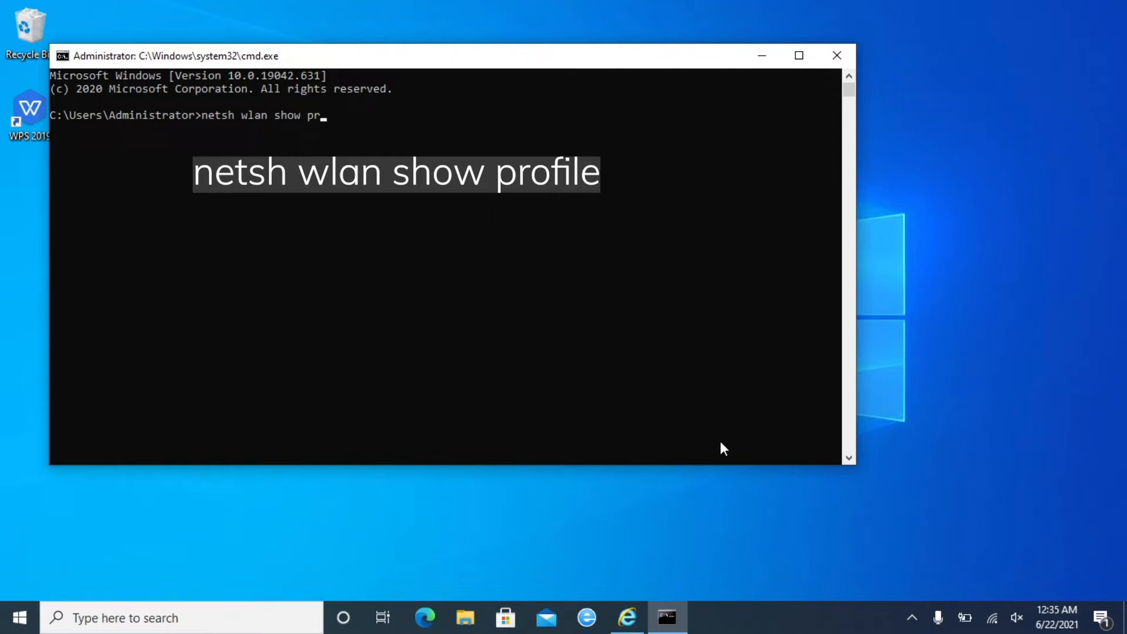
pyautogui.write('ofile')
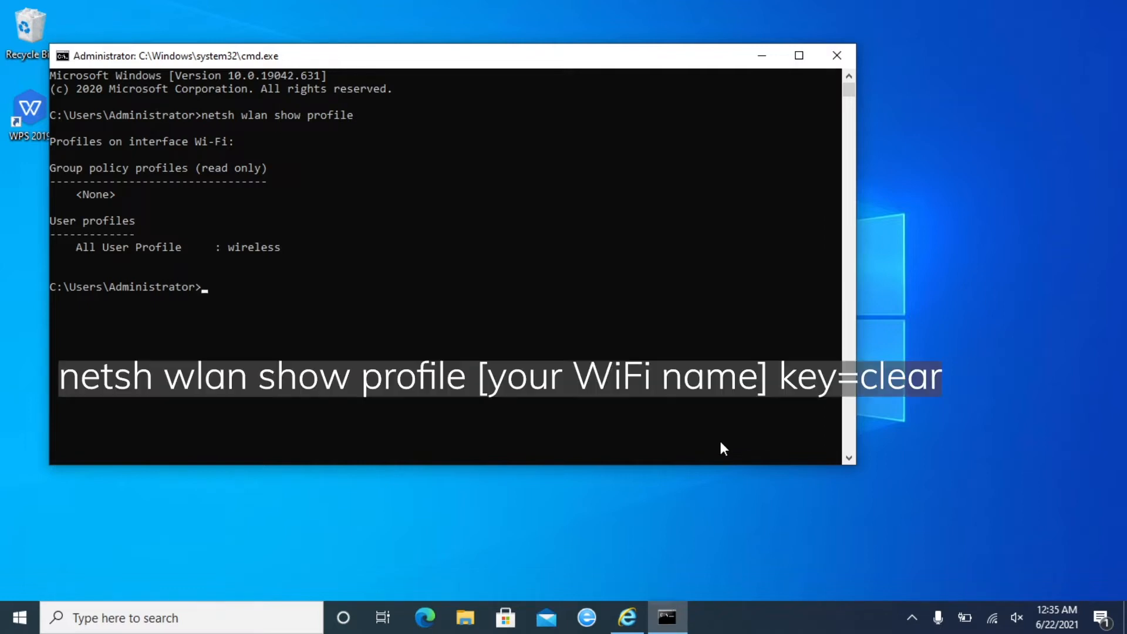
# Run 'netsh wlan show profile wireless key=clear' to reveal the key content, then close the console.
pyautogui.write('net')
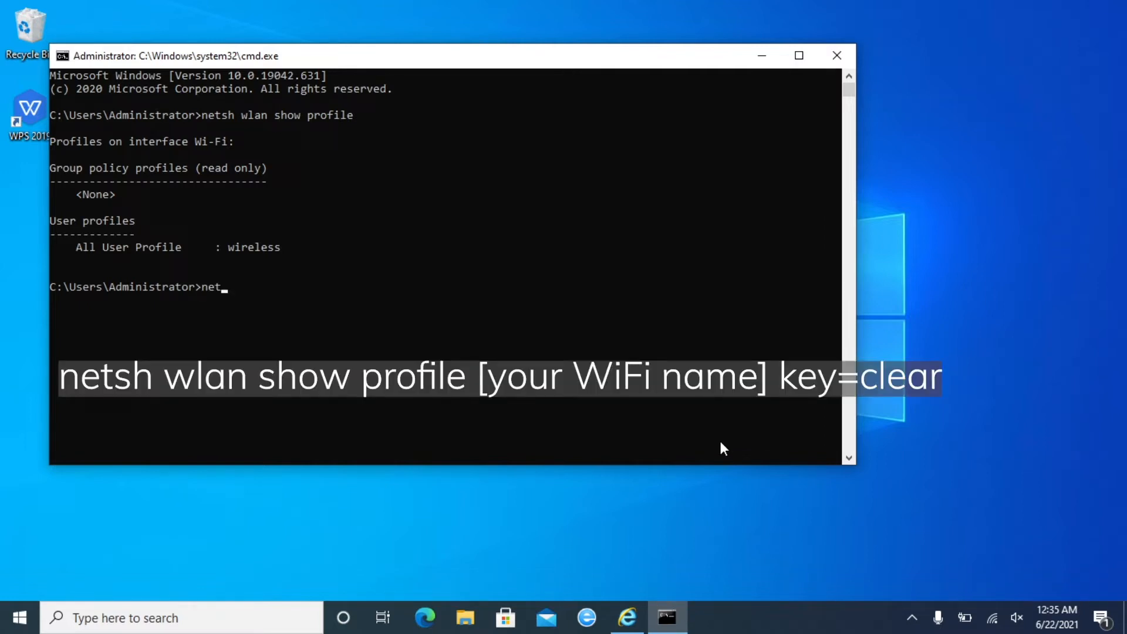
pyautogui.write('sh')
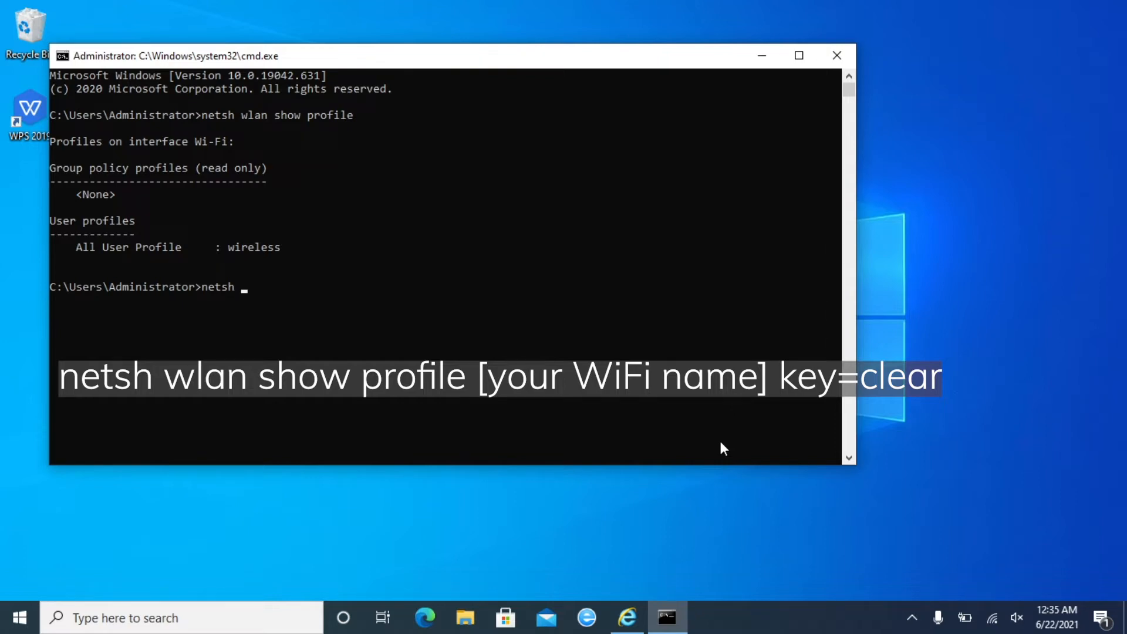
pyautogui.write('wlan')
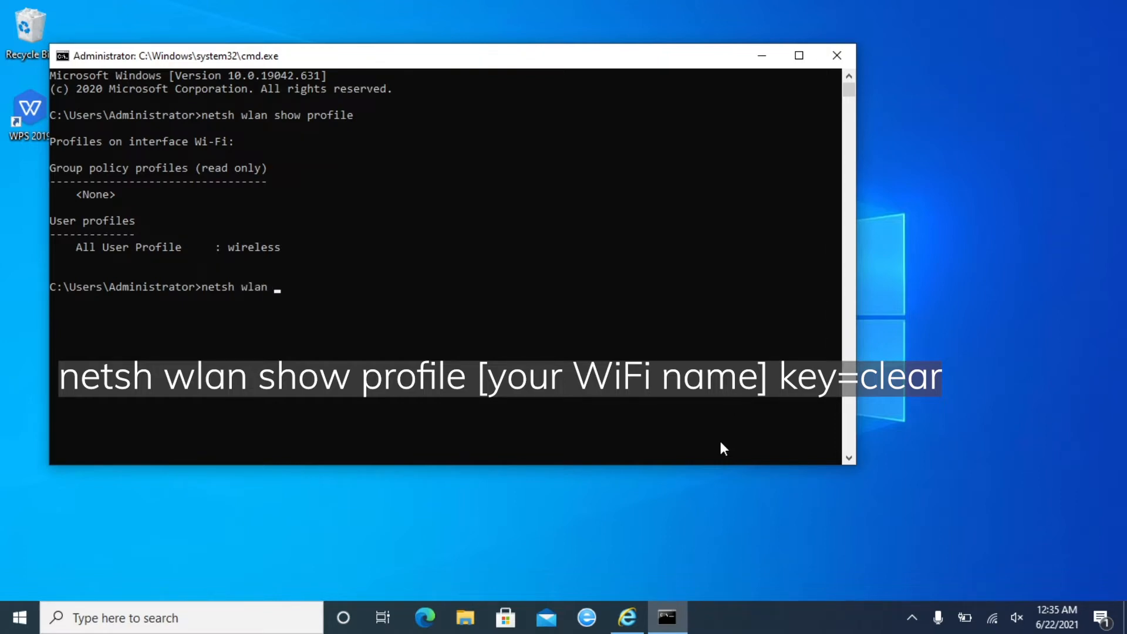
pyautogui.write('show')
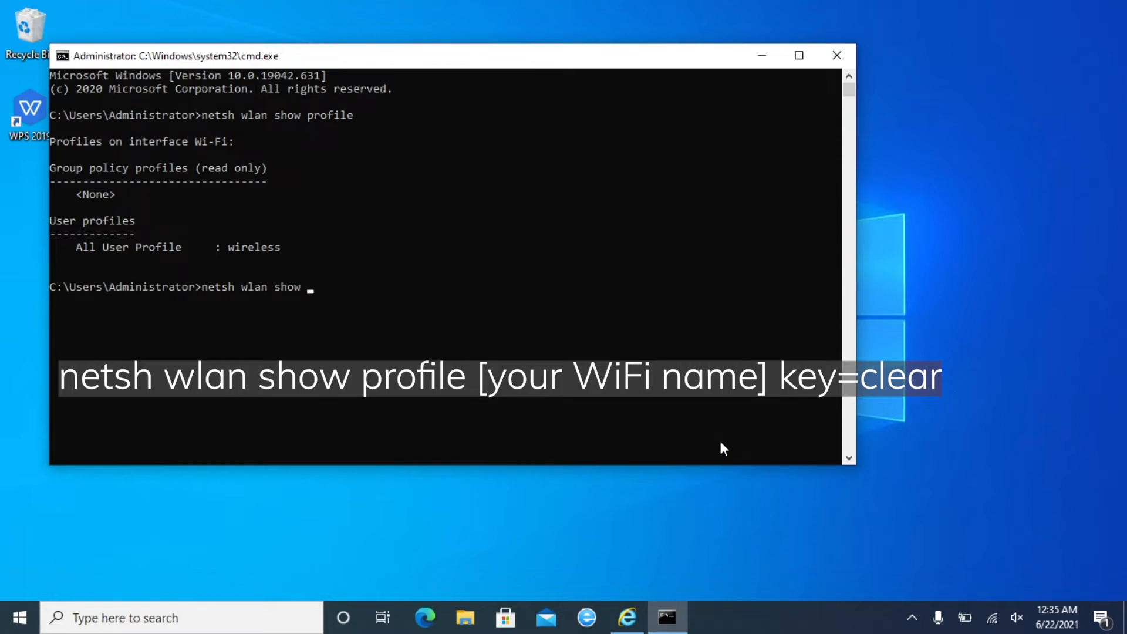
pyautogui.write('profile')
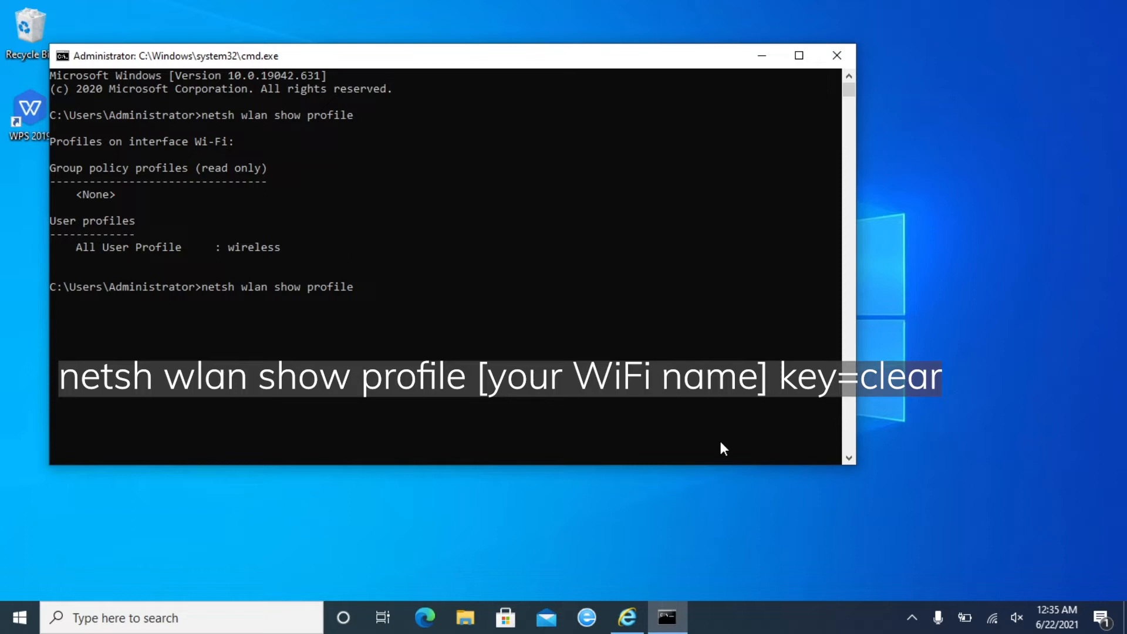
pyautogui.write('wireless')
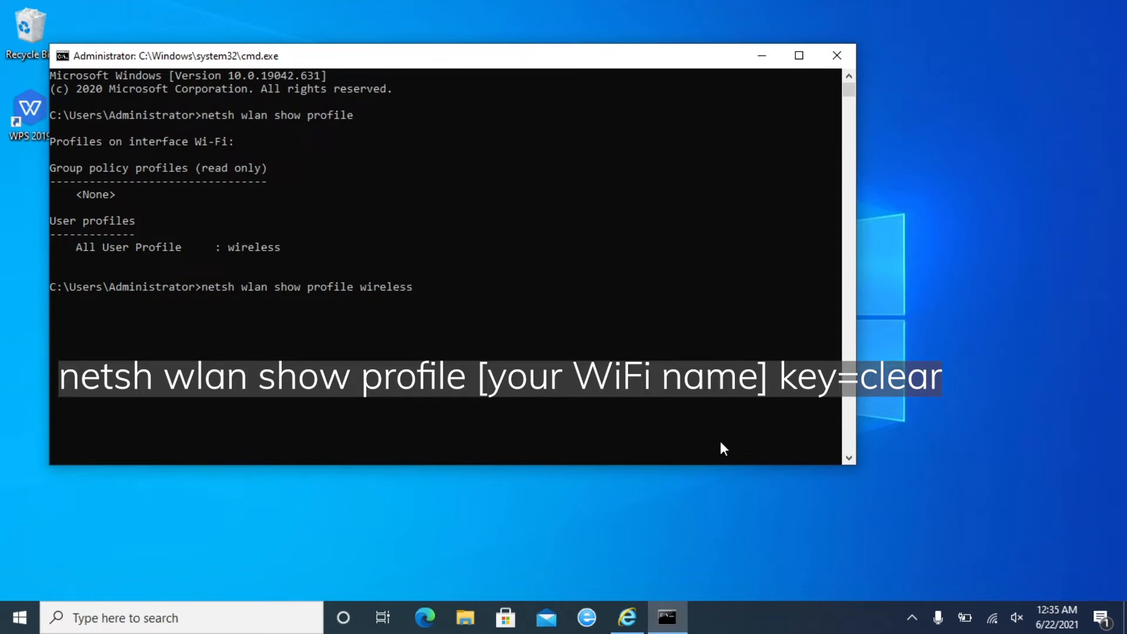
pyautogui.write('ke')
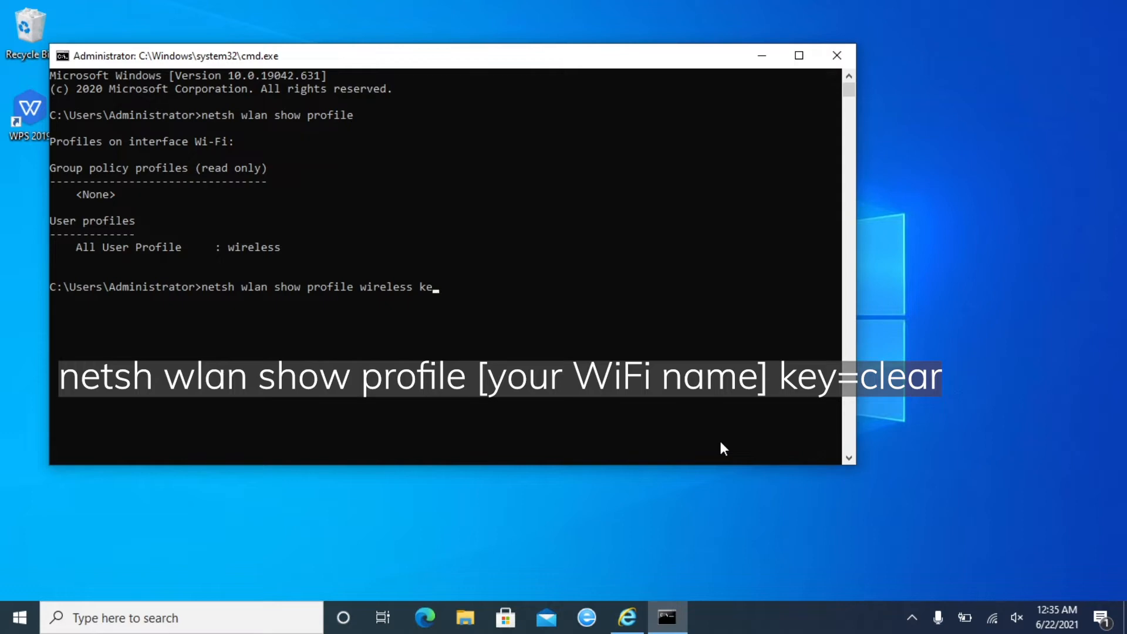
pyautogui.write('y=clear')
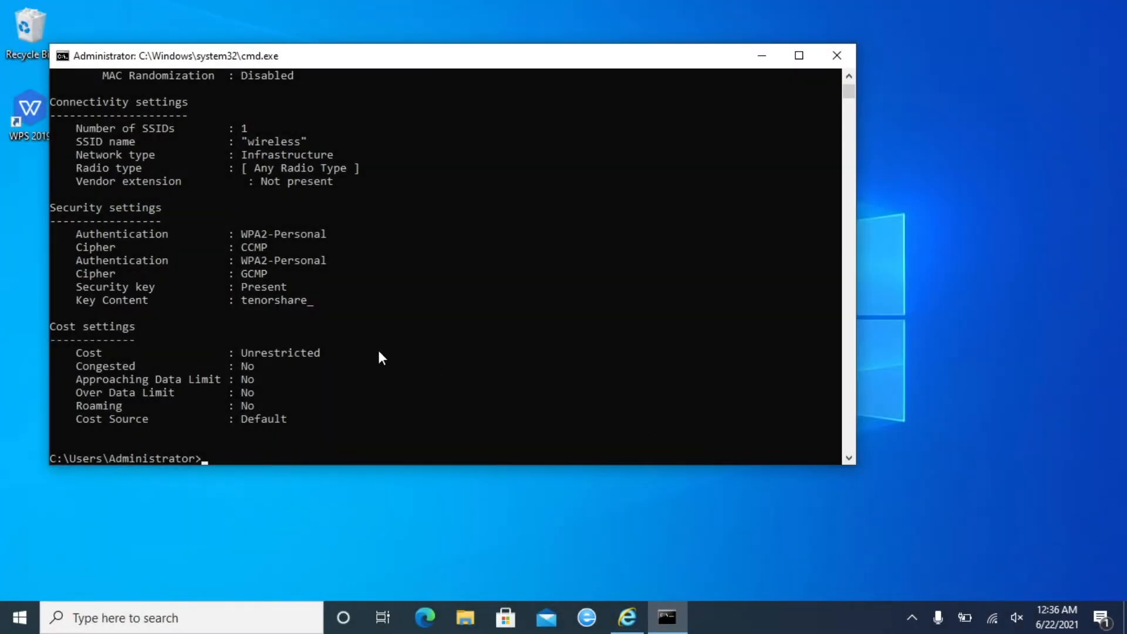
pyautogui.moveTo(331, 318)
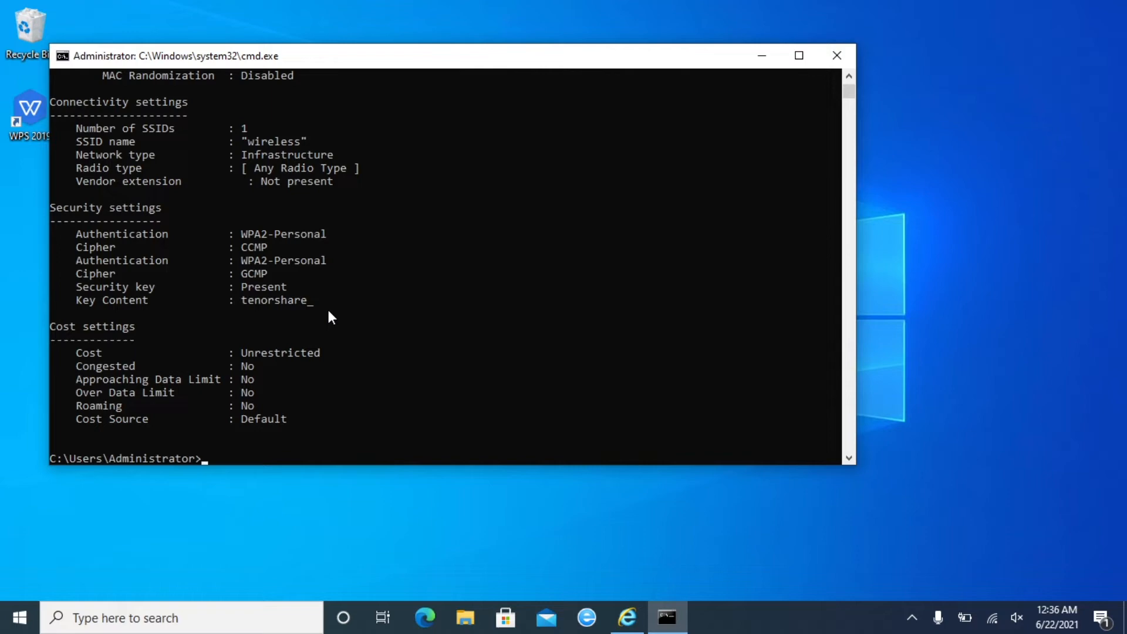
pyautogui.moveTo(897, 141)
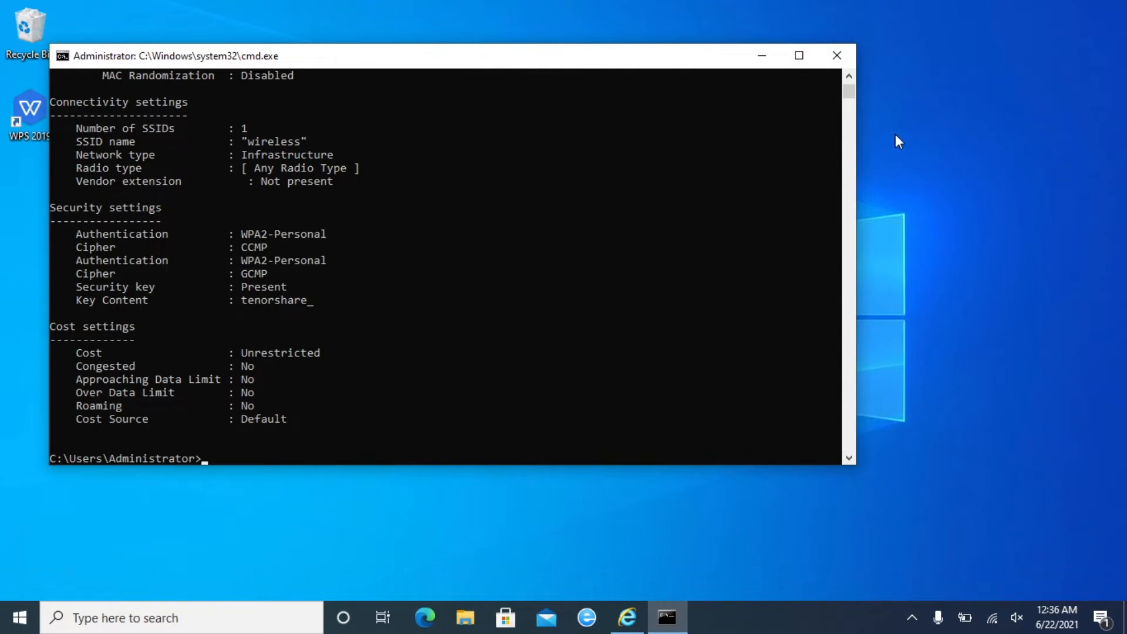
pyautogui.click(836, 55)
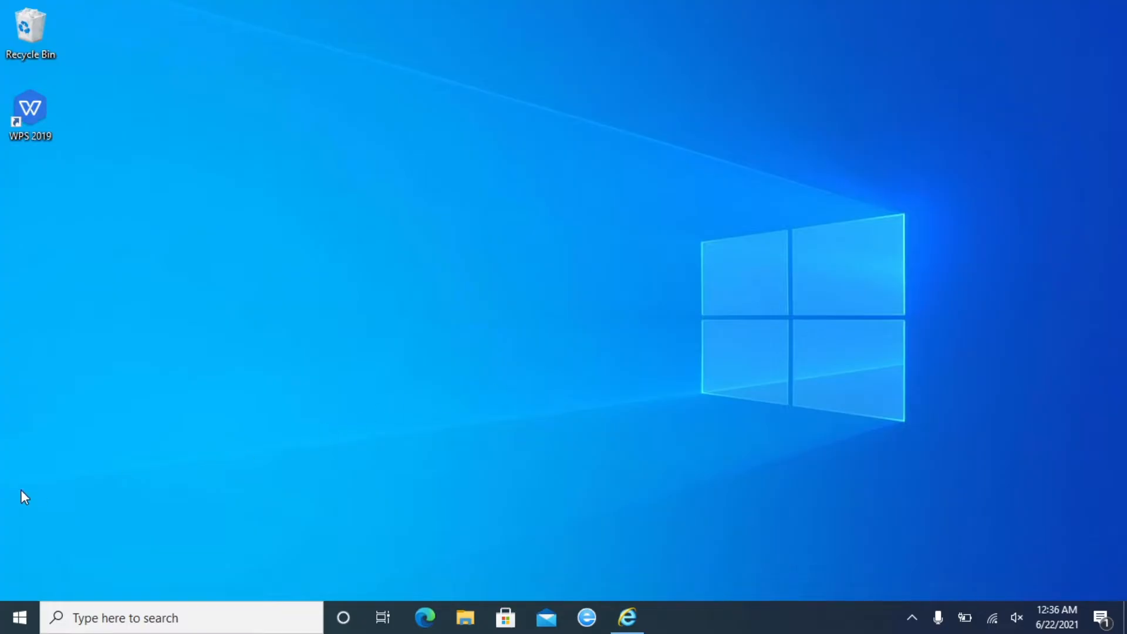
# Go through Settings > Network & Internet to the Network and Sharing Center.
pyautogui.click(19, 615)
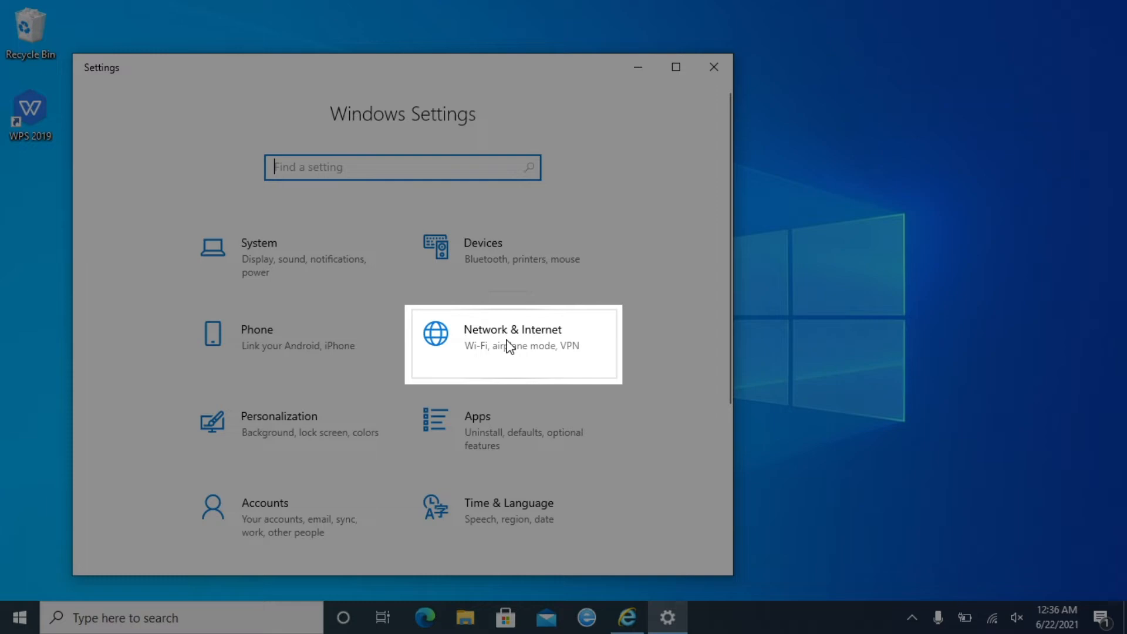
pyautogui.click(512, 344)
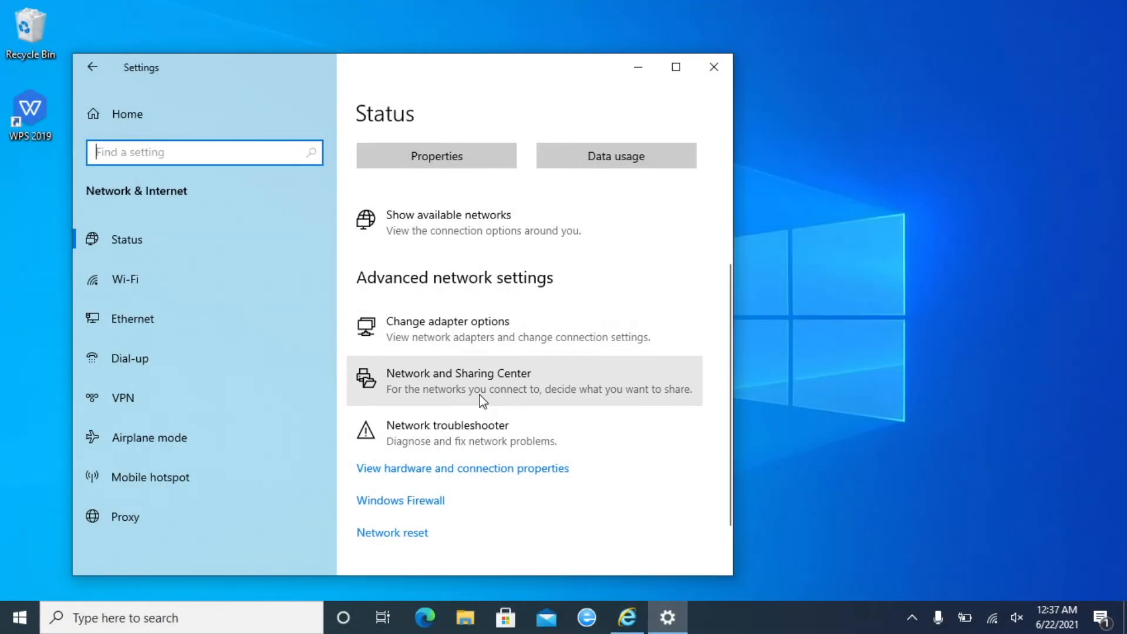
pyautogui.click(459, 373)
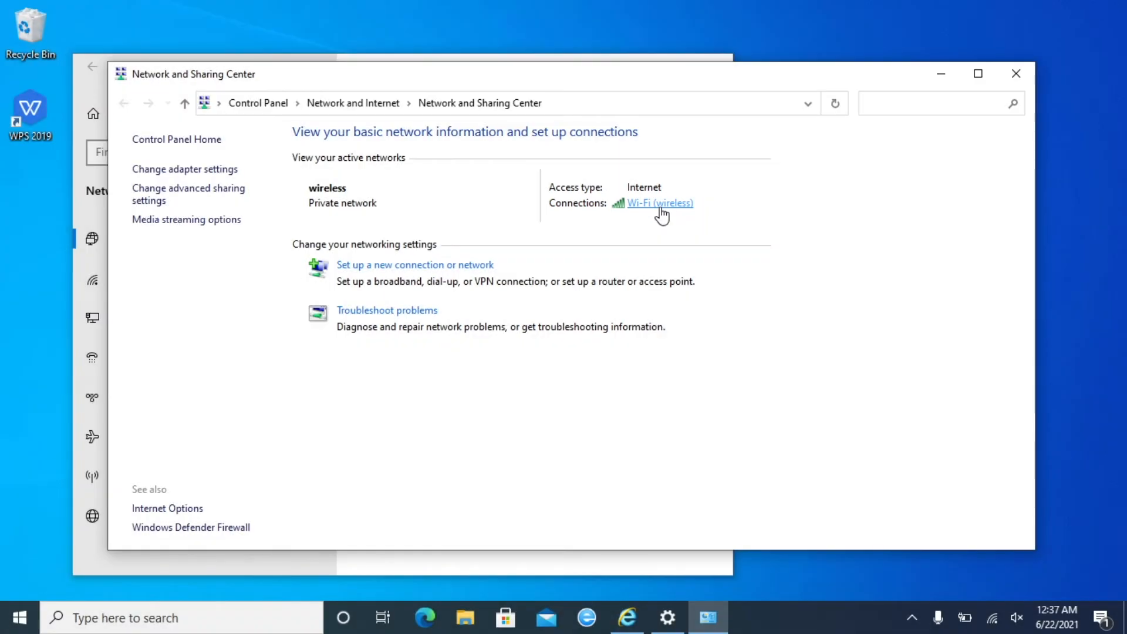
# Open the Wi-Fi connection's Wireless Properties Security settings and tick Show characters.
pyautogui.click(660, 203)
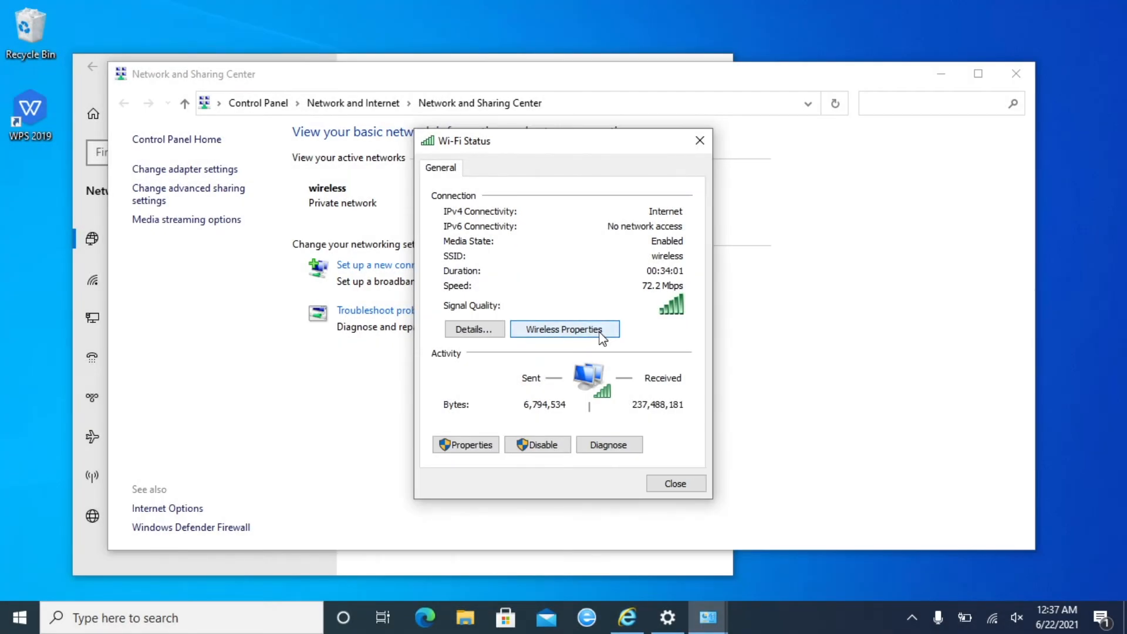
pyautogui.click(564, 329)
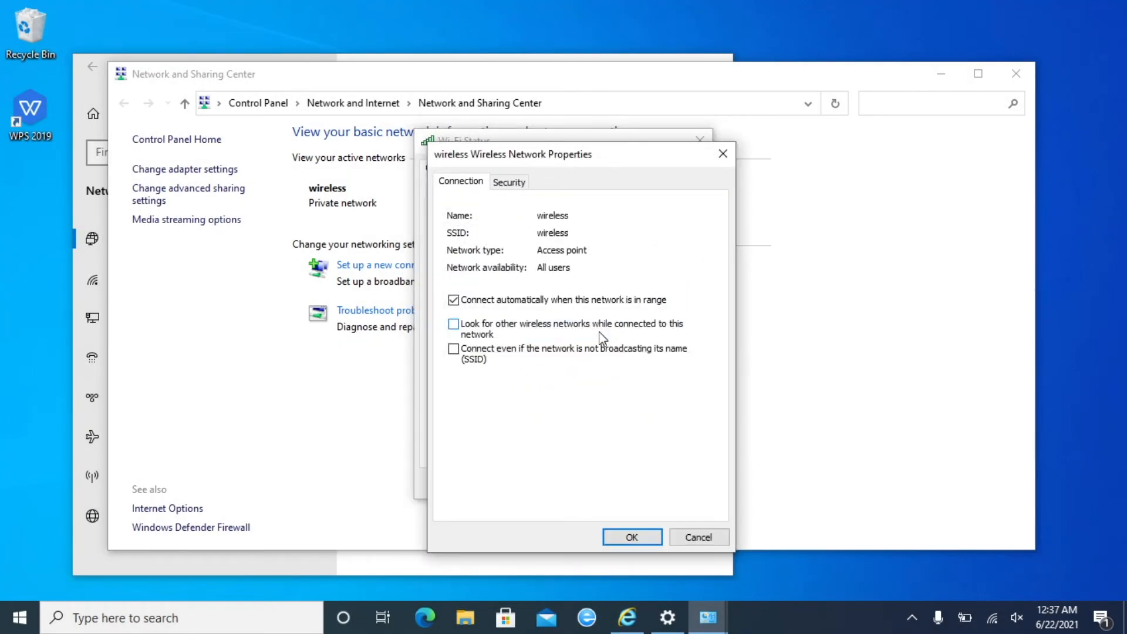
pyautogui.click(510, 182)
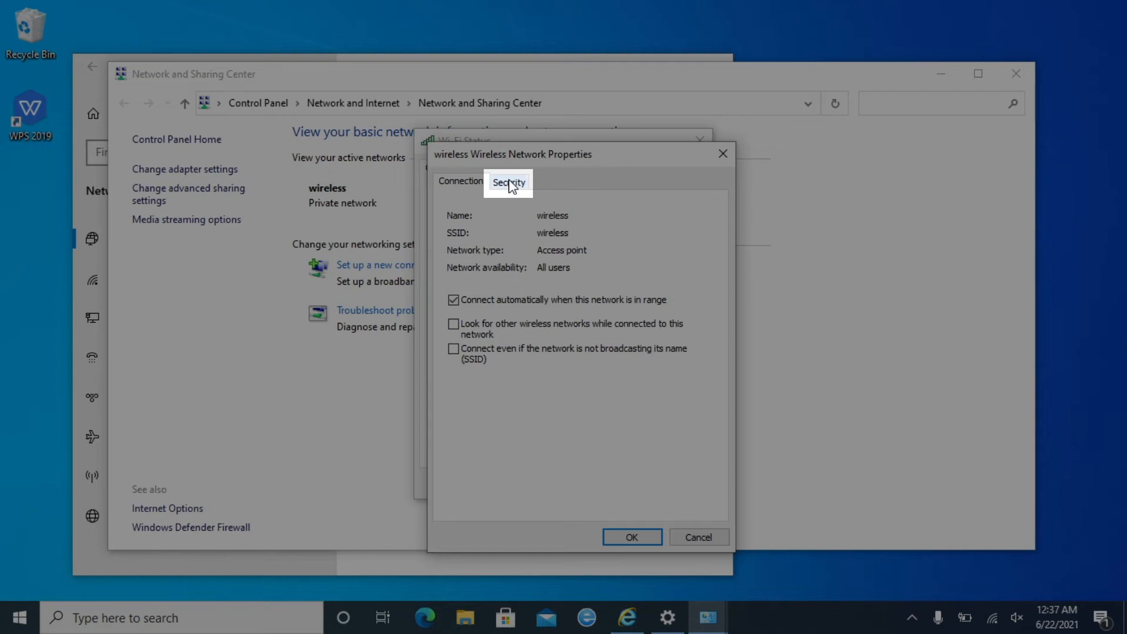
pyautogui.click(510, 181)
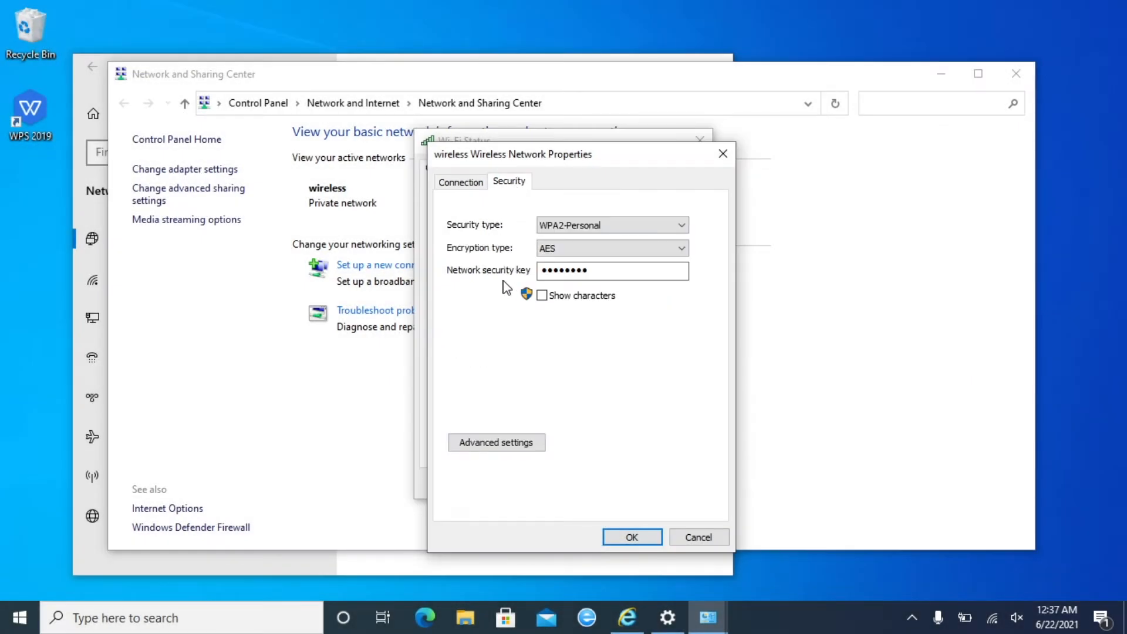
pyautogui.click(543, 296)
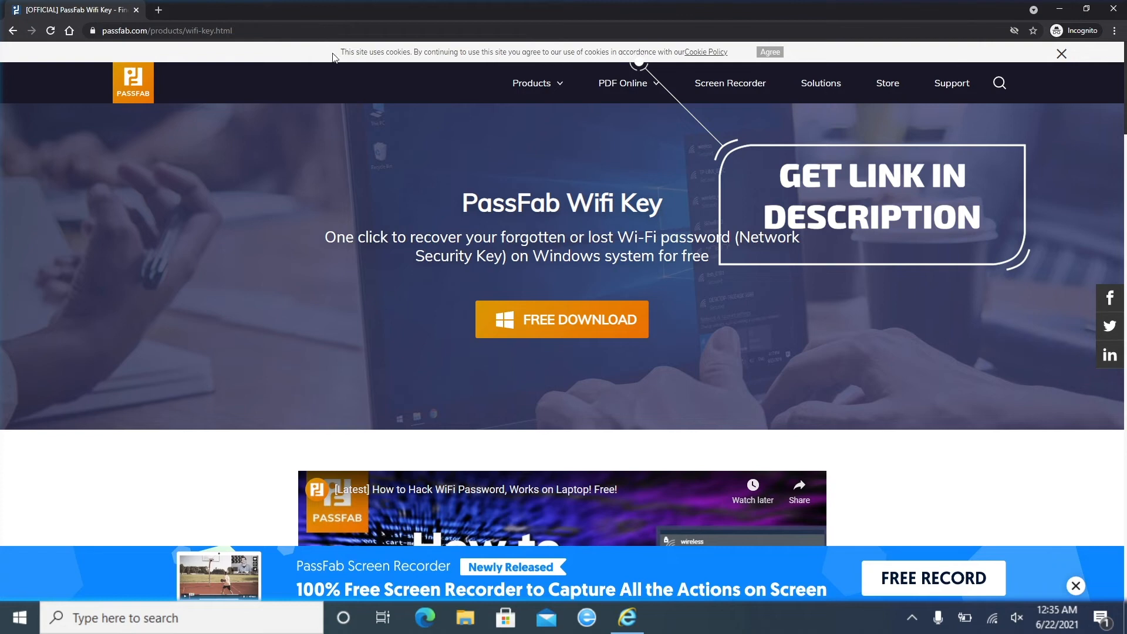
pyautogui.moveTo(596, 332)
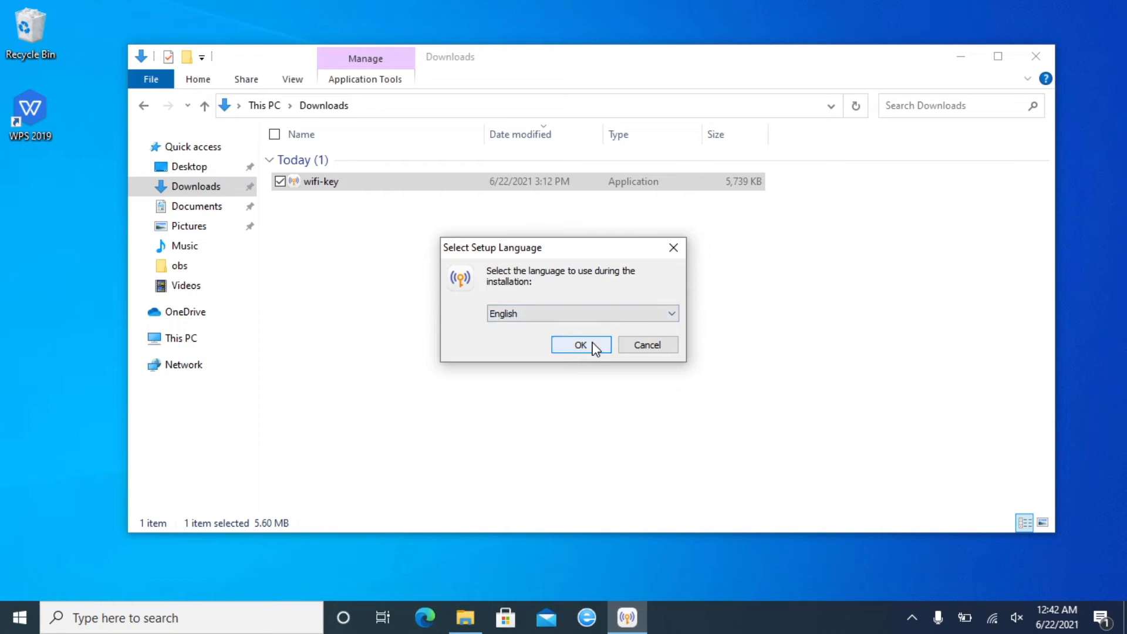
# Install PassFab Wifi Key in English to the default folder, finish setup and close Downloads.
pyautogui.click(581, 345)
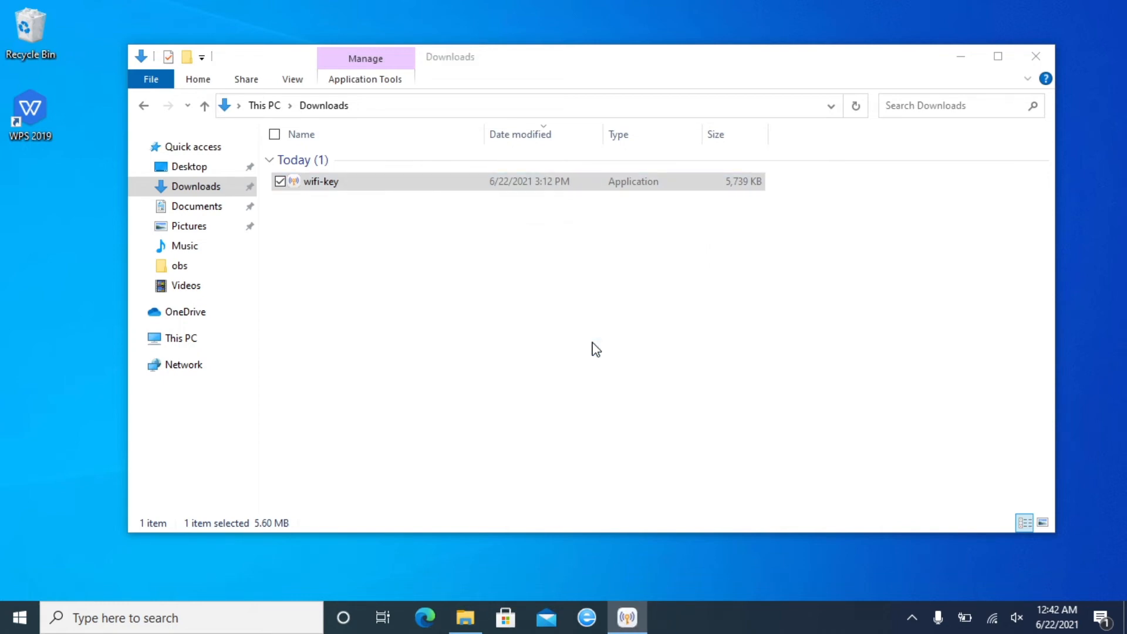
pyautogui.doubleClick(317, 181)
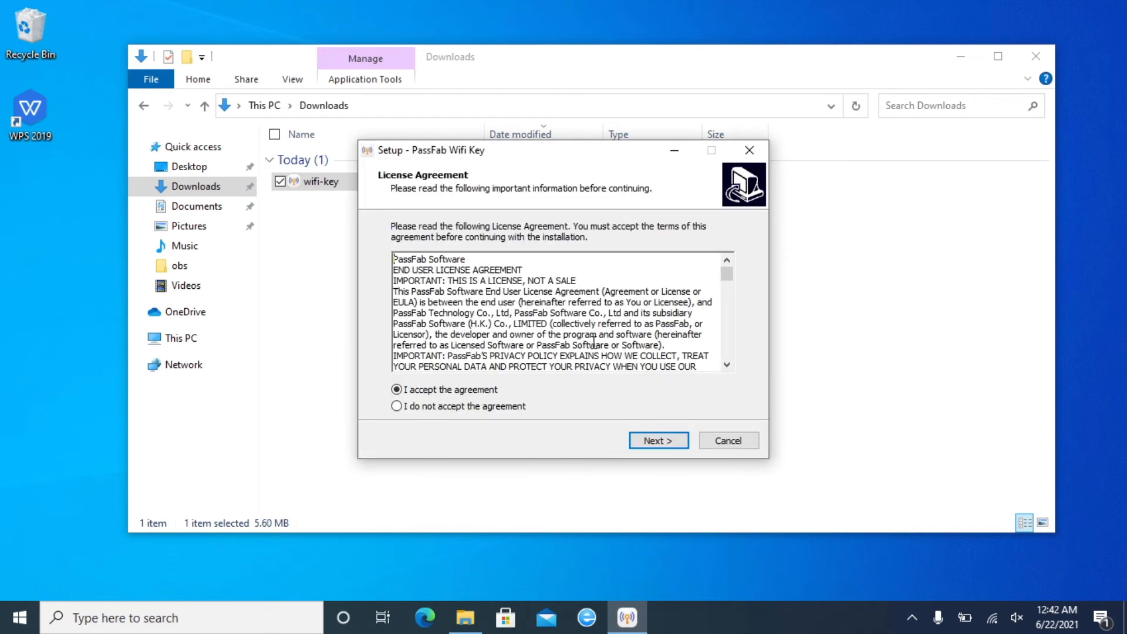
pyautogui.click(658, 440)
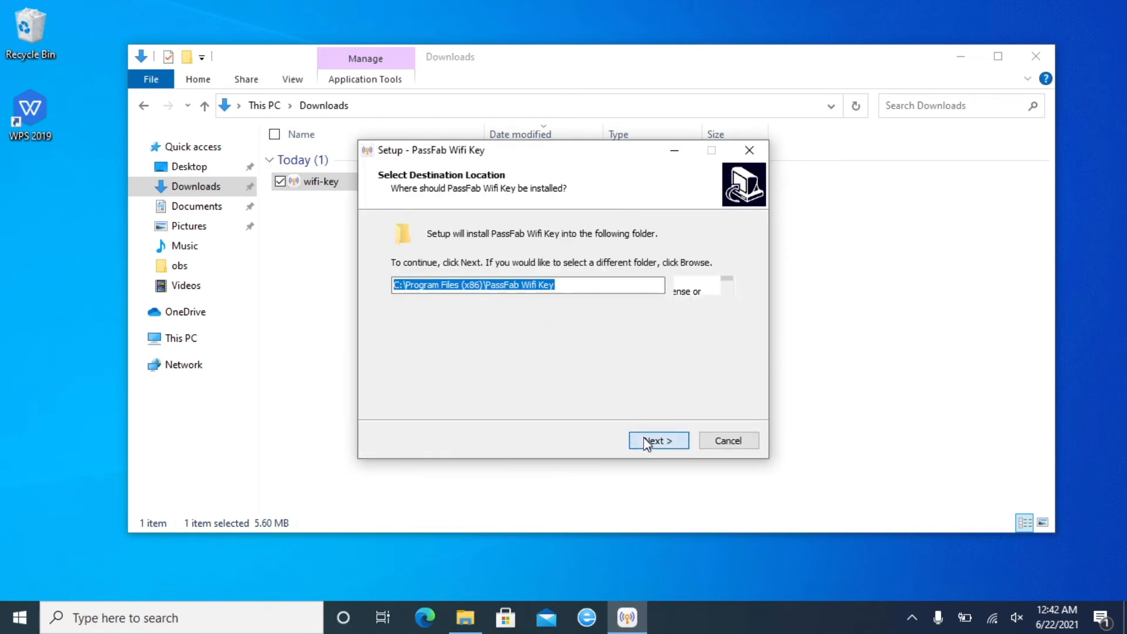
pyautogui.click(658, 440)
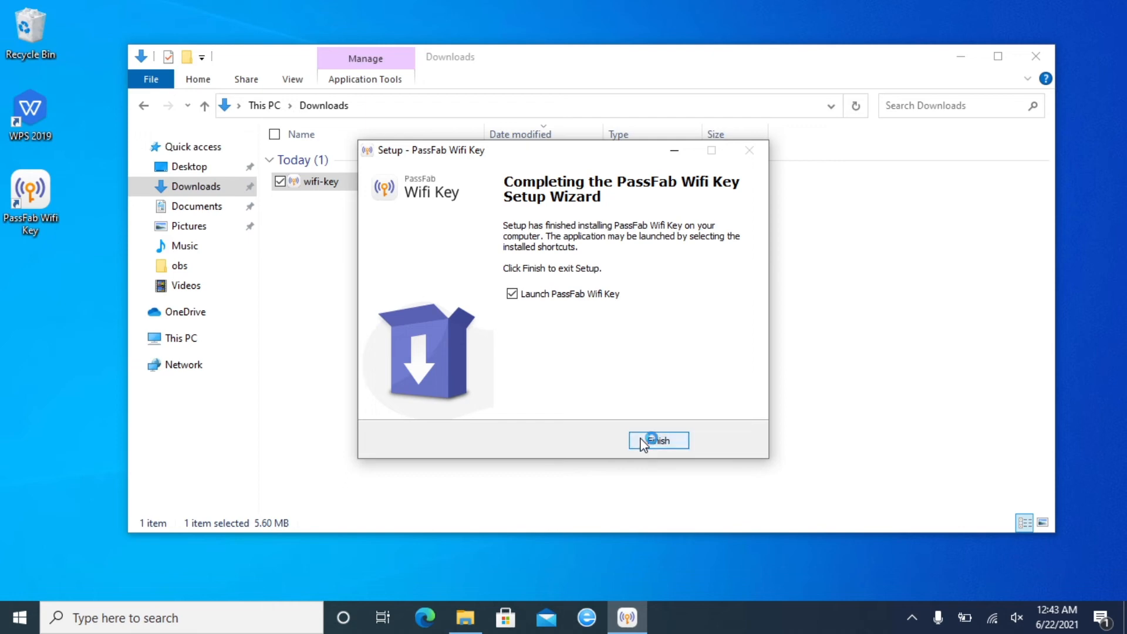
pyautogui.click(657, 440)
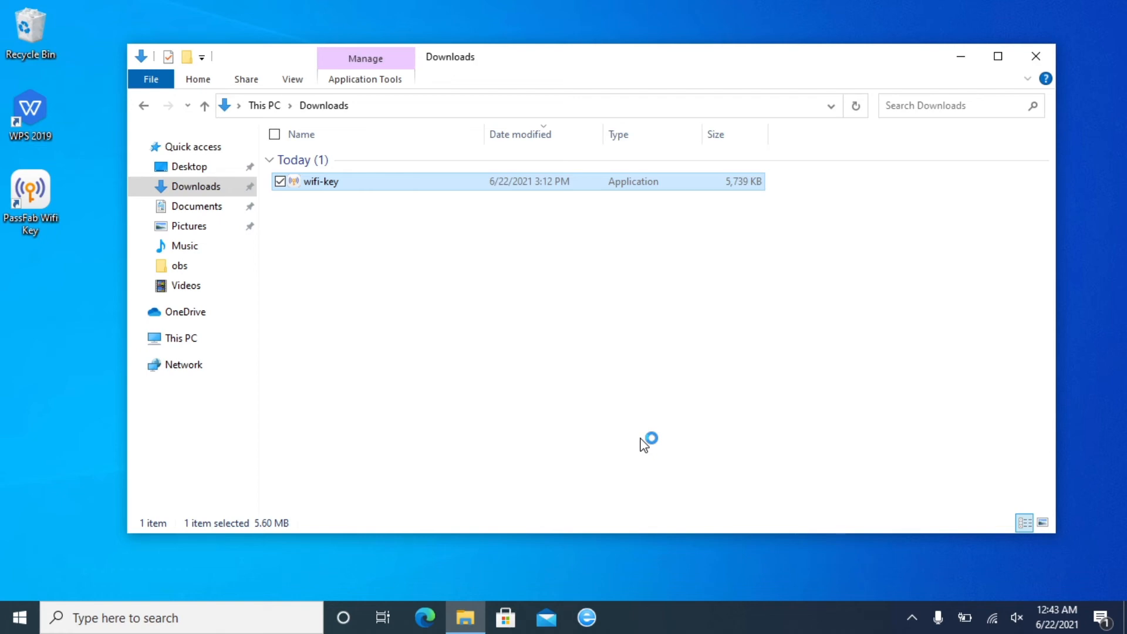
pyautogui.moveTo(644, 445)
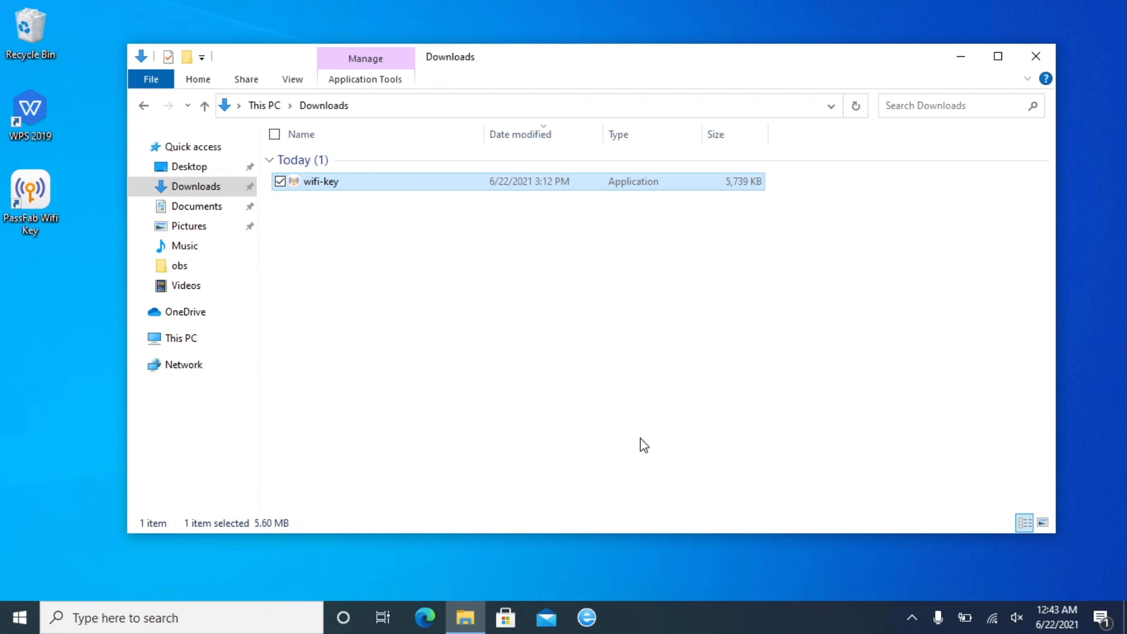
pyautogui.moveTo(244, 272)
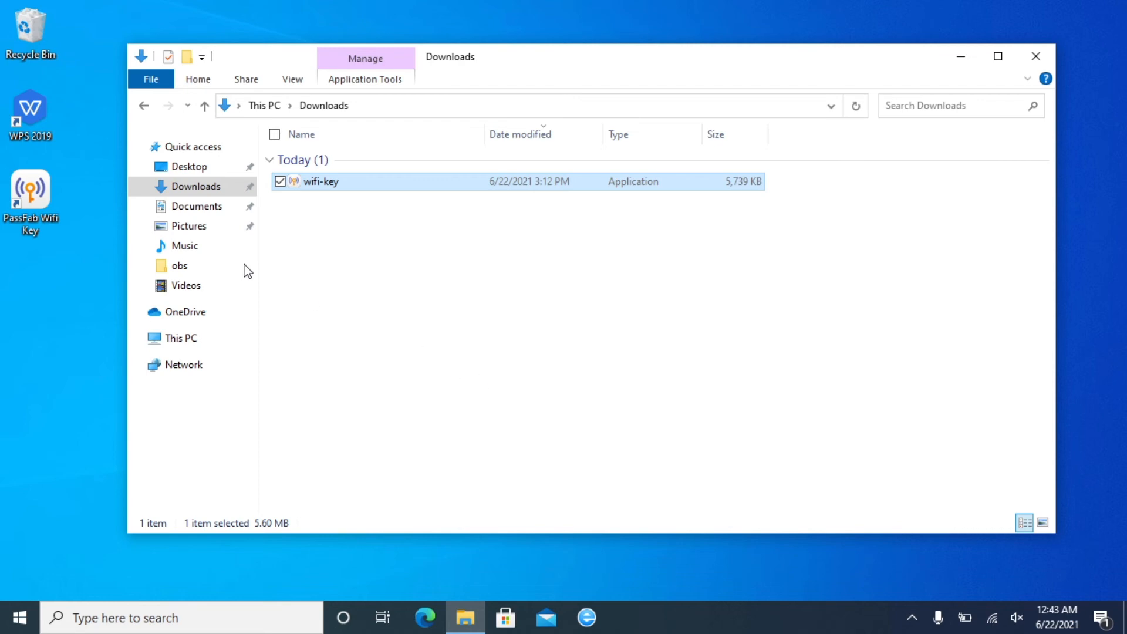
pyautogui.click(1034, 56)
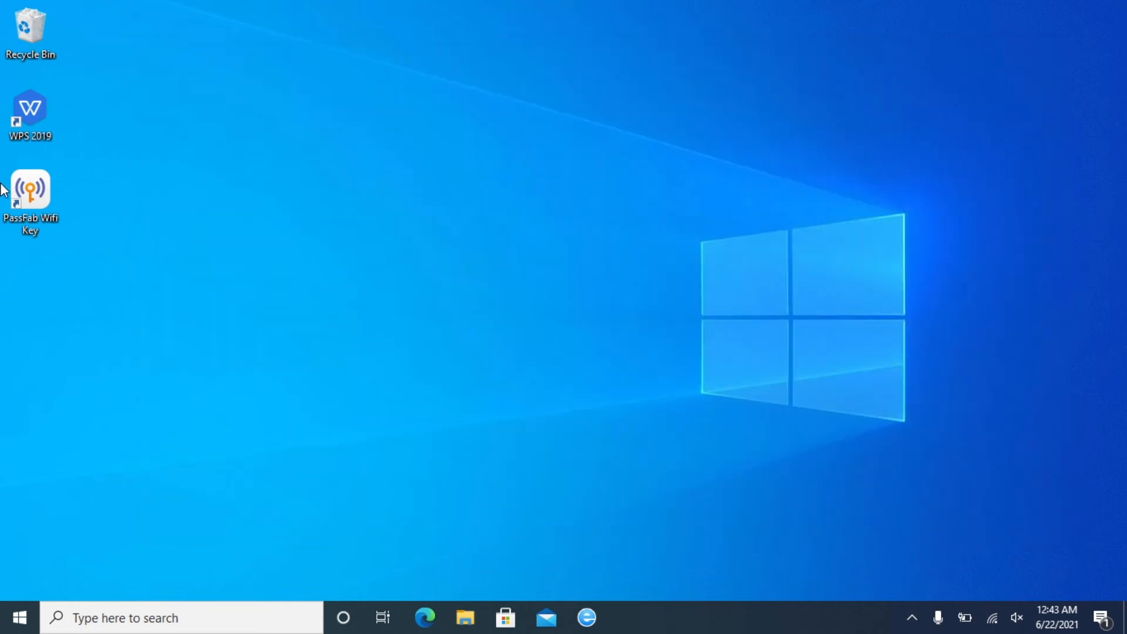
pyautogui.moveTo(26, 209)
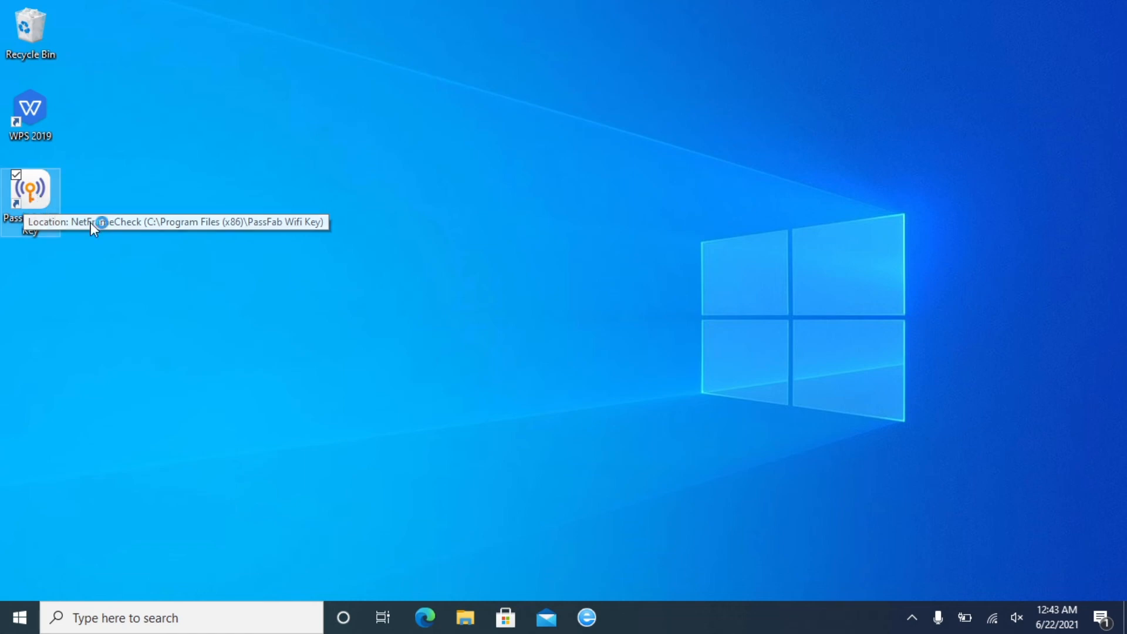
# Launch PassFab Wifi Key from its desktop shortcut to list saved networks and passwords.
pyautogui.doubleClick(33, 190)
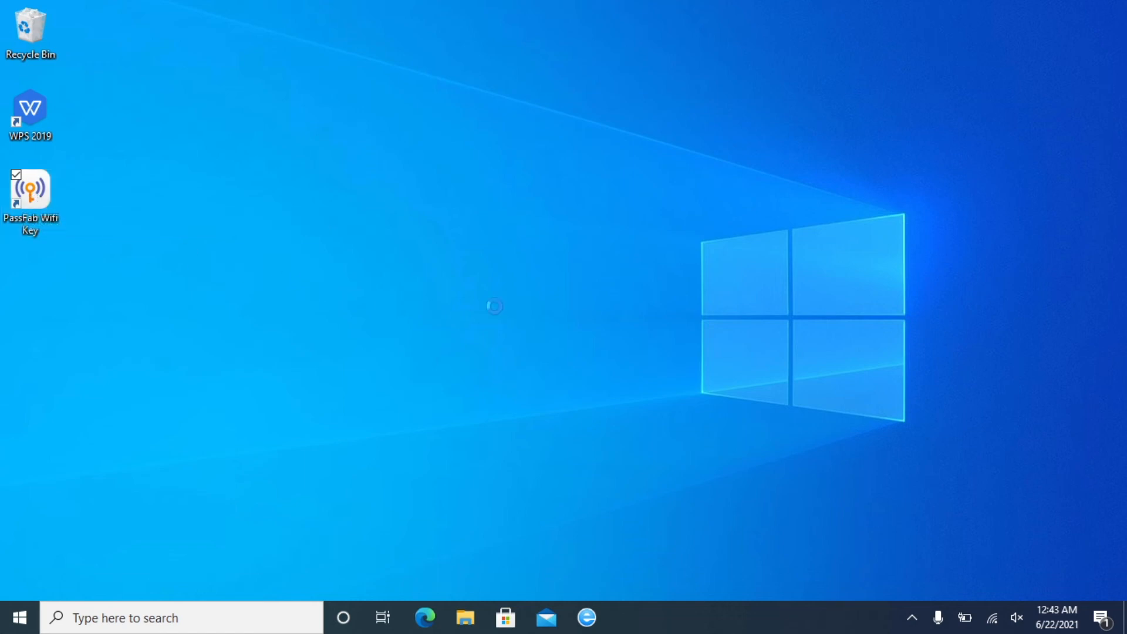
pyautogui.doubleClick(32, 190)
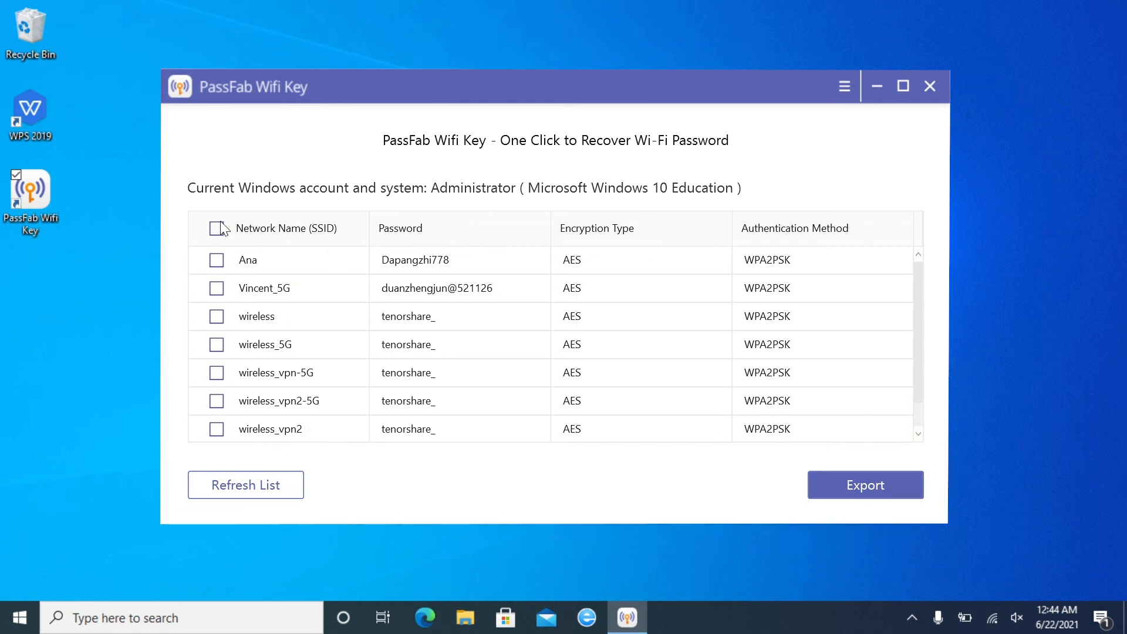
# Check all networks via the SSID header and start exporting them to a CSV file.
pyautogui.click(216, 228)
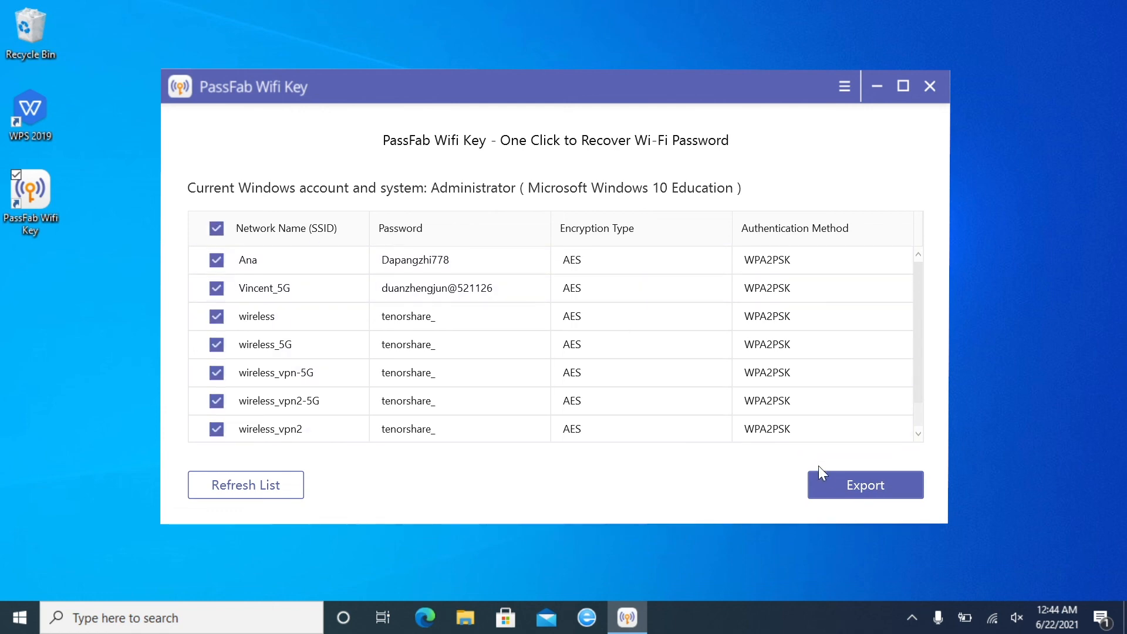
pyautogui.click(866, 485)
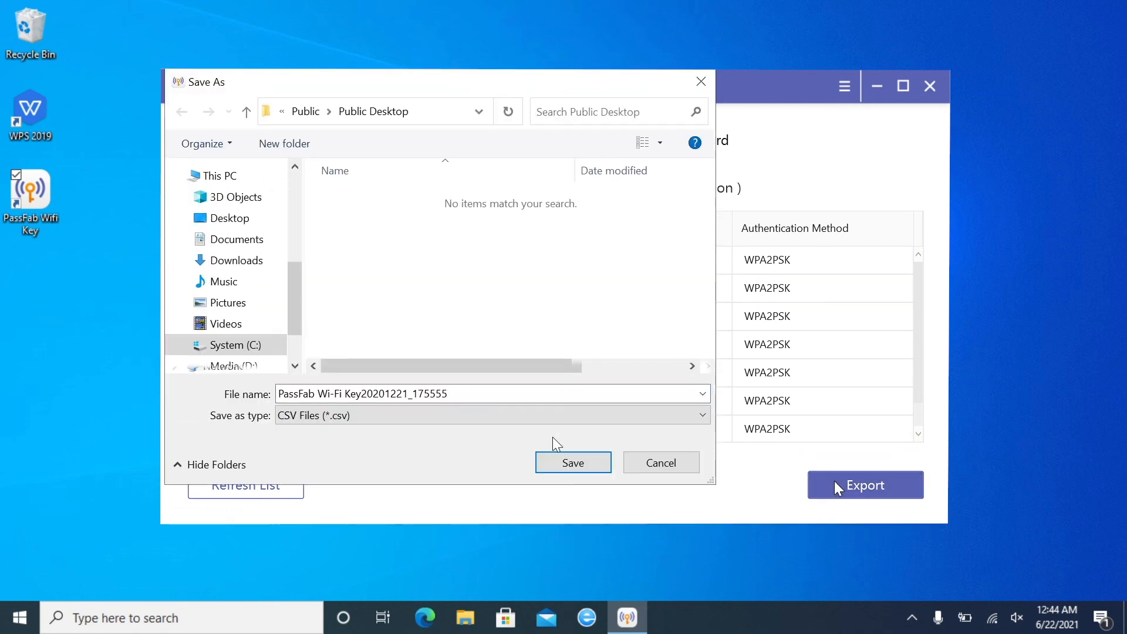